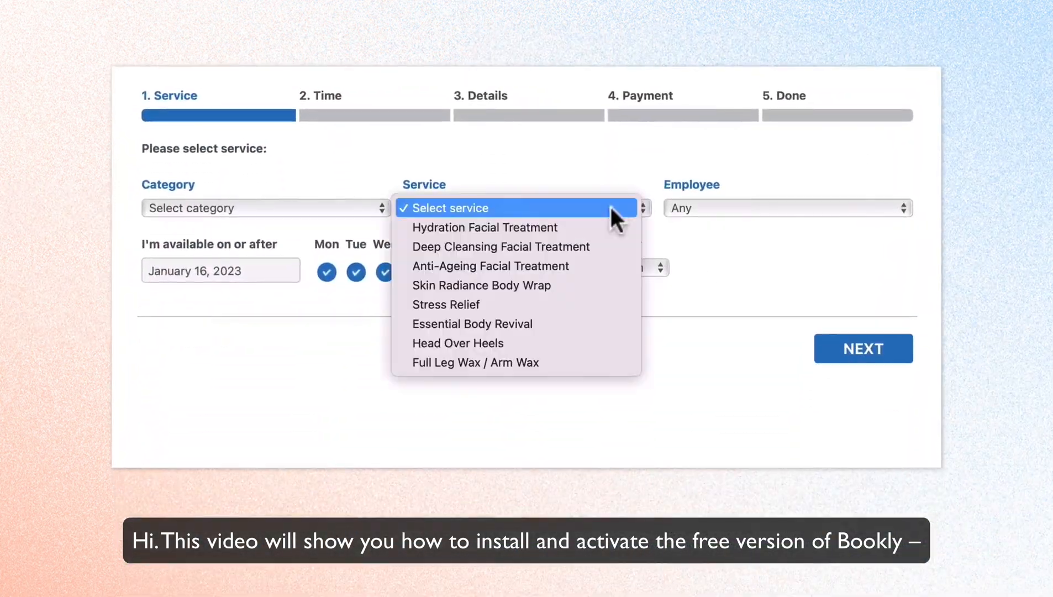
# - Book a Hydration Facial Treatment in the Bookly demo form with name, phone and email filled in
pyautogui.click(484, 228)
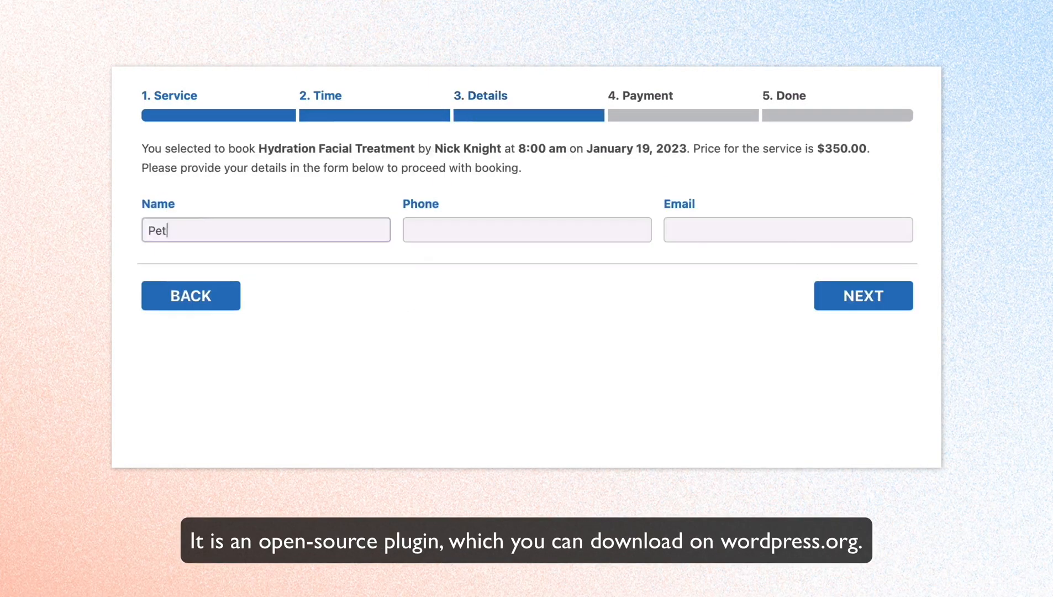
pyautogui.write('ple.com')
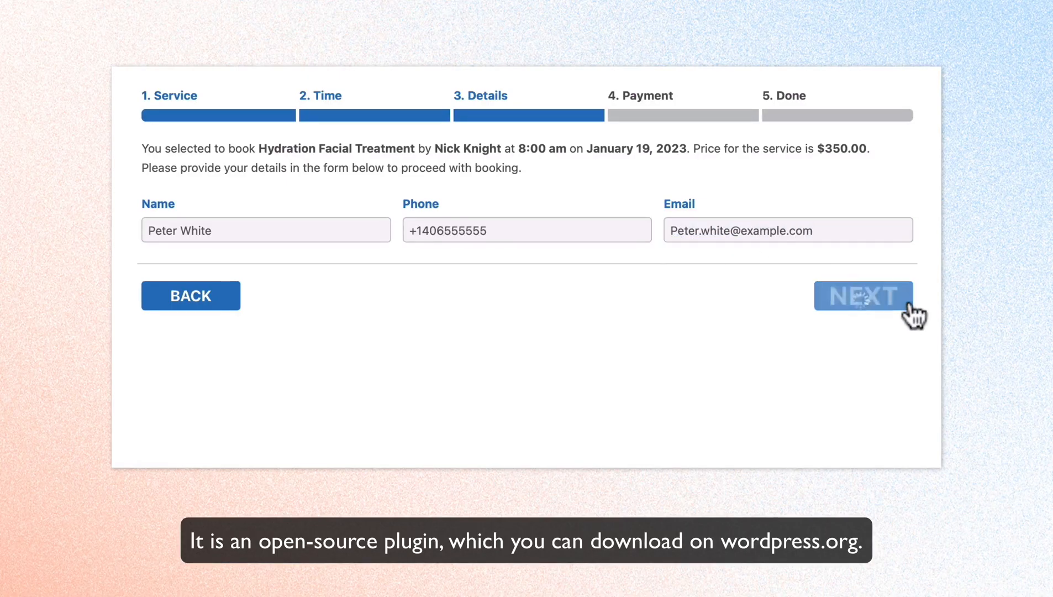
pyautogui.click(863, 296)
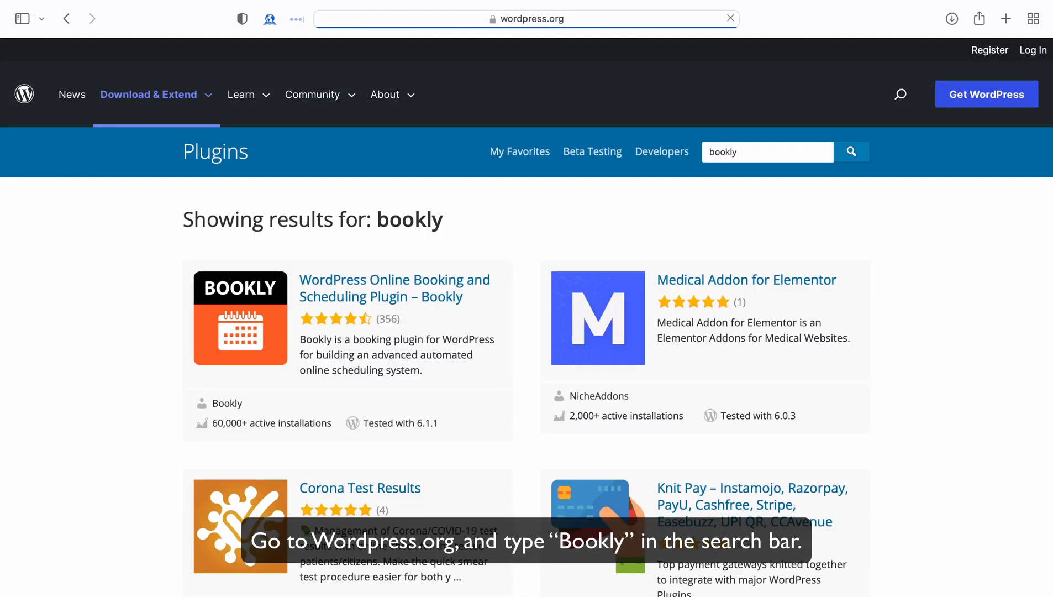
# - Download the Bookly plugin archive from its wordpress.org plugin page
pyautogui.click(394, 287)
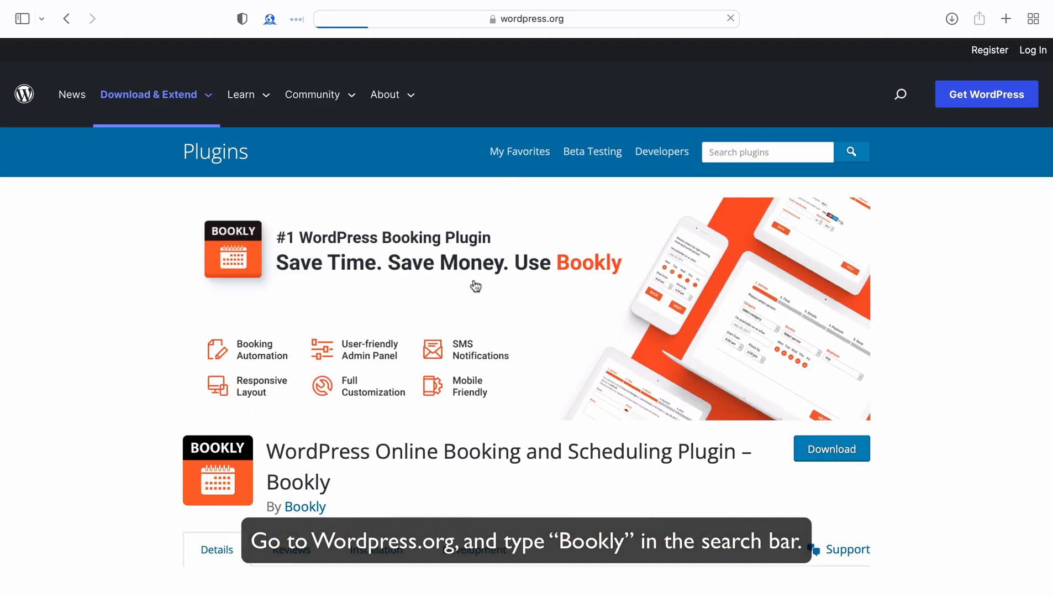
pyautogui.scroll(-3)
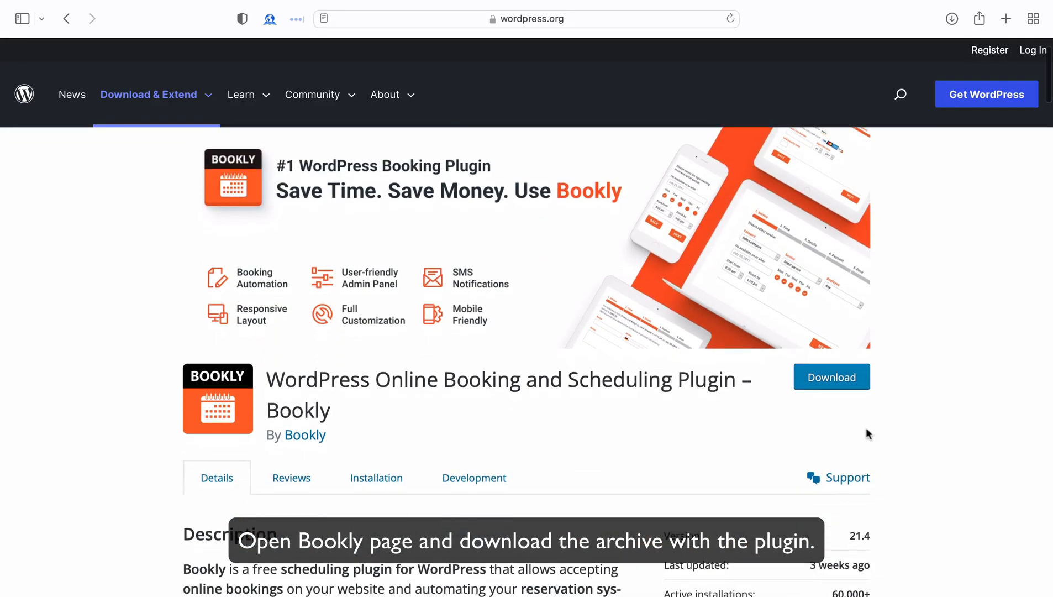
pyautogui.click(831, 376)
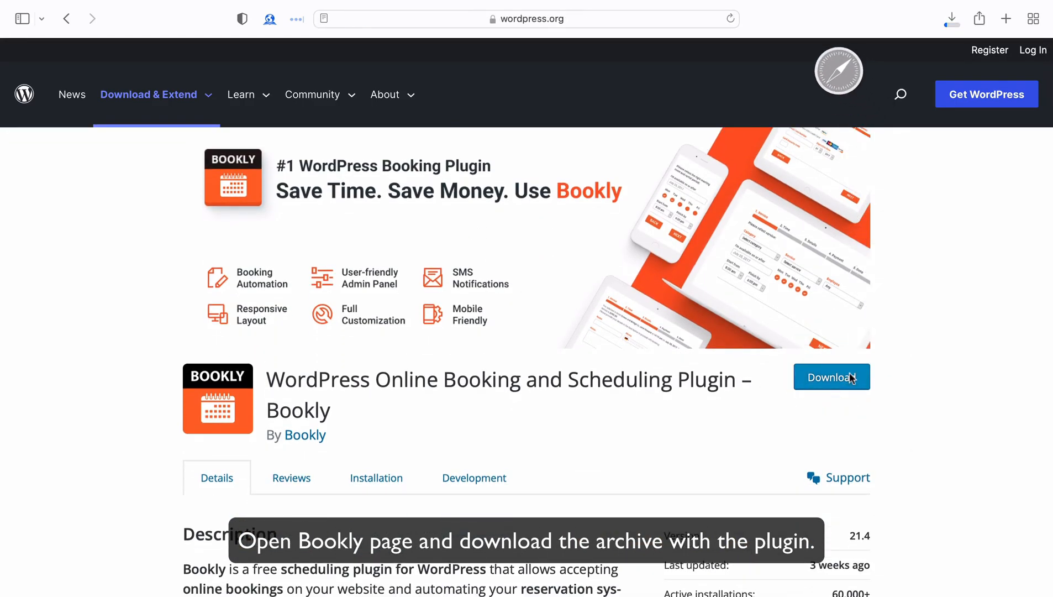
pyautogui.click(831, 376)
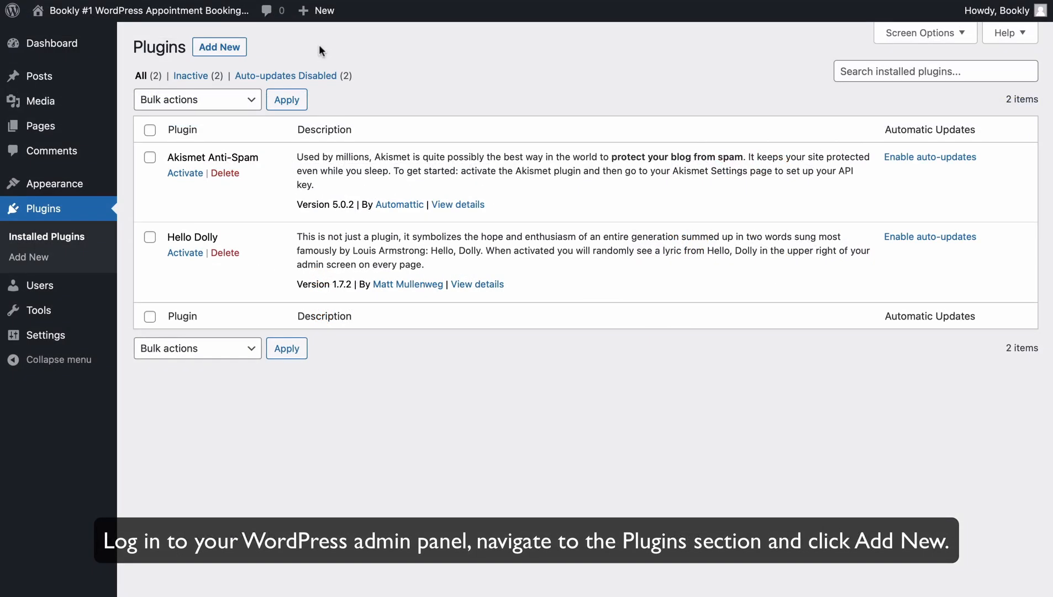
# - Choose the downloaded Bookly zip in the Add Plugins upload form
pyautogui.click(218, 48)
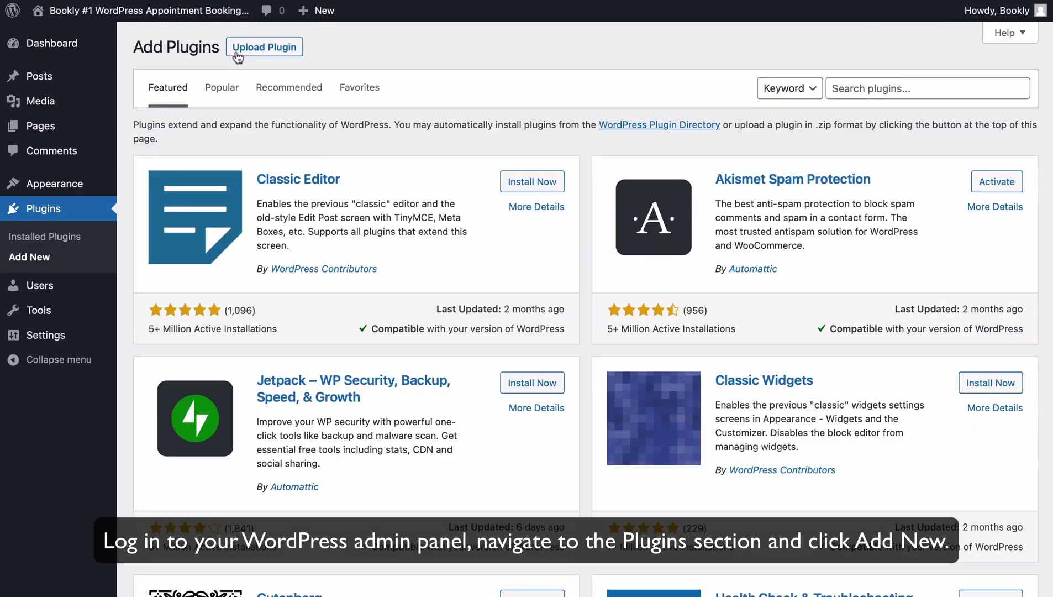
pyautogui.click(264, 48)
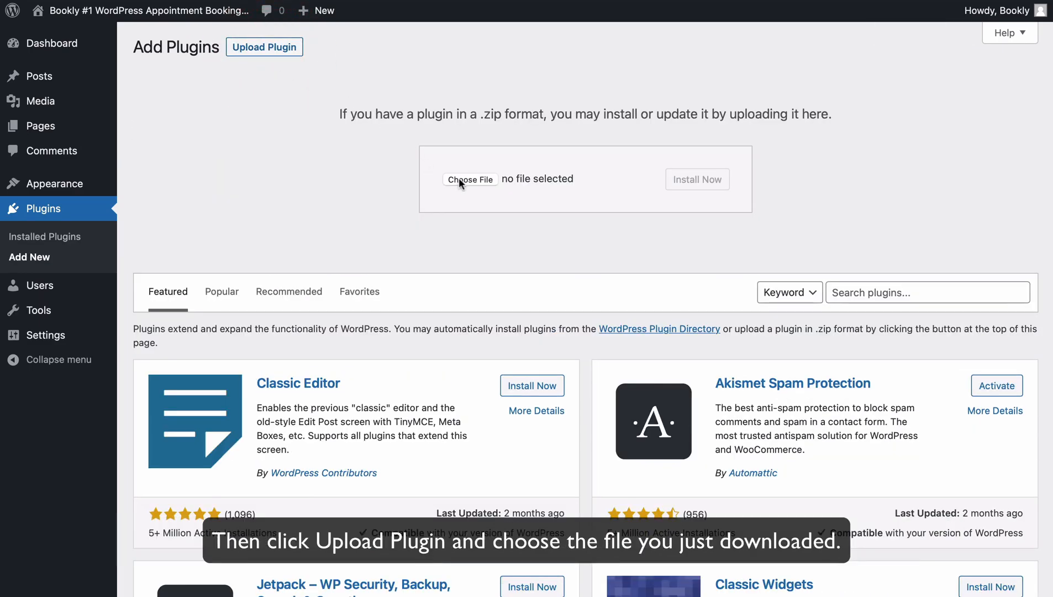
pyautogui.click(471, 179)
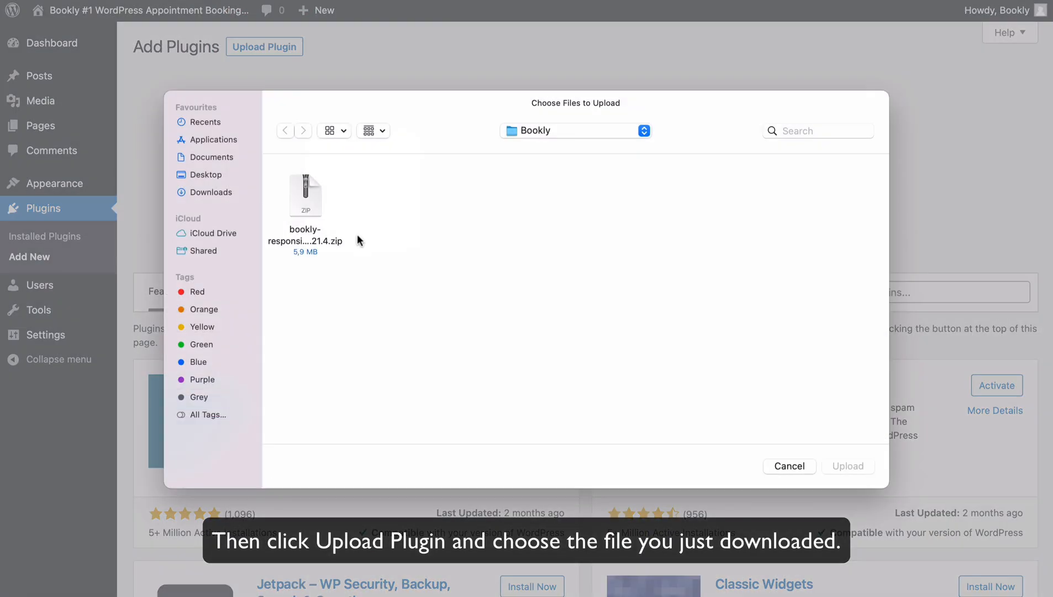
pyautogui.click(305, 195)
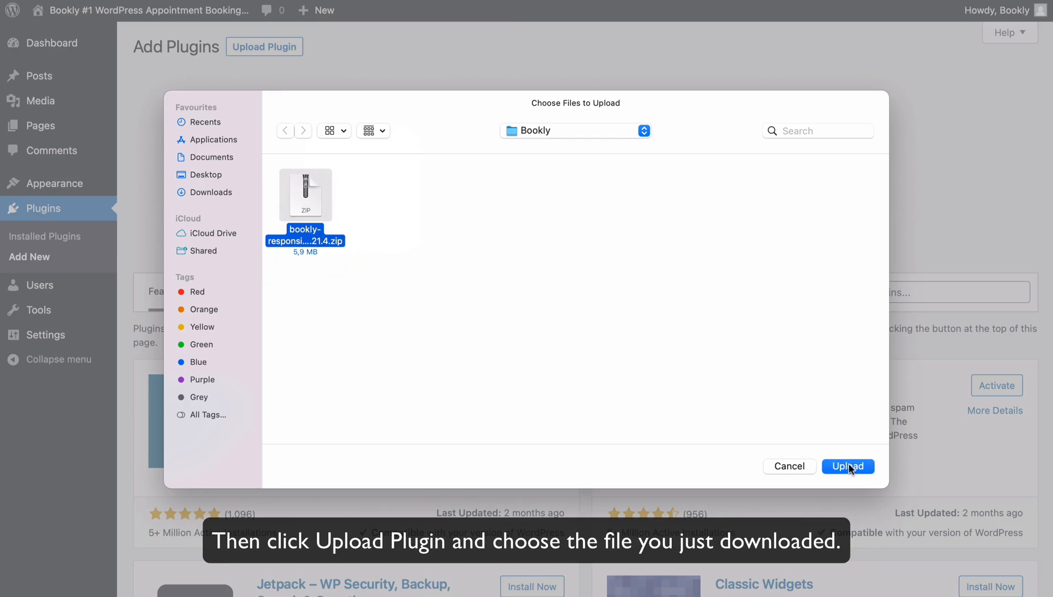
pyautogui.click(848, 467)
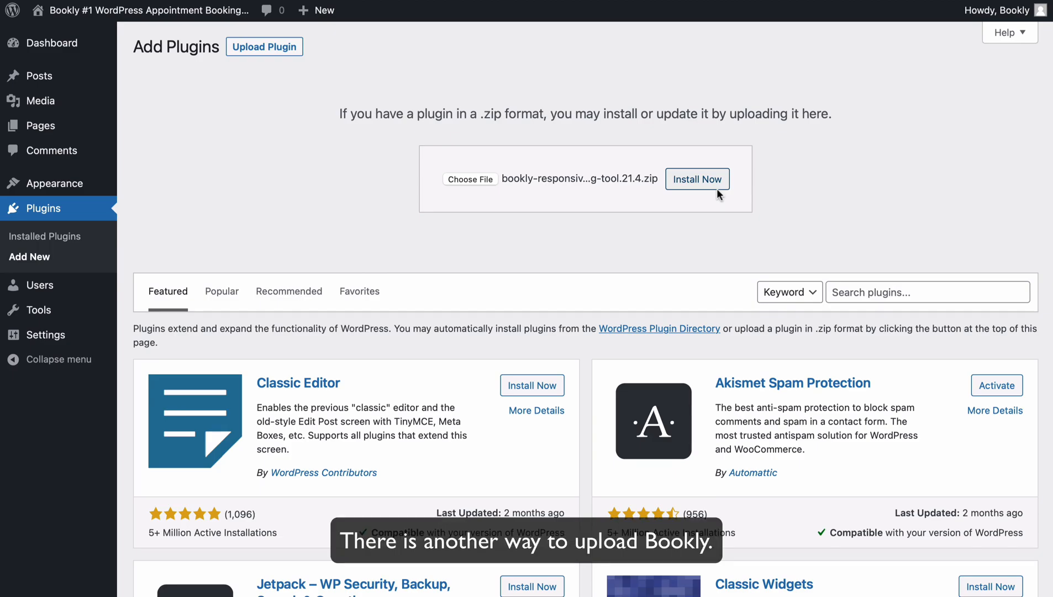
# - Search the plugin directory for 'bookly', install Bookly and activate it
pyautogui.click(927, 90)
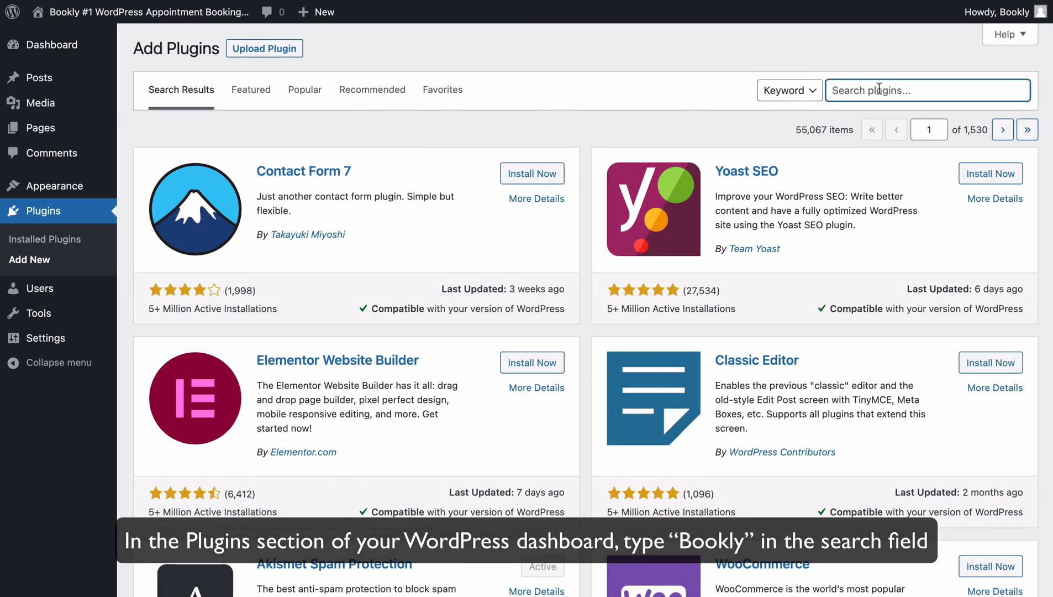
pyautogui.write('bookly')
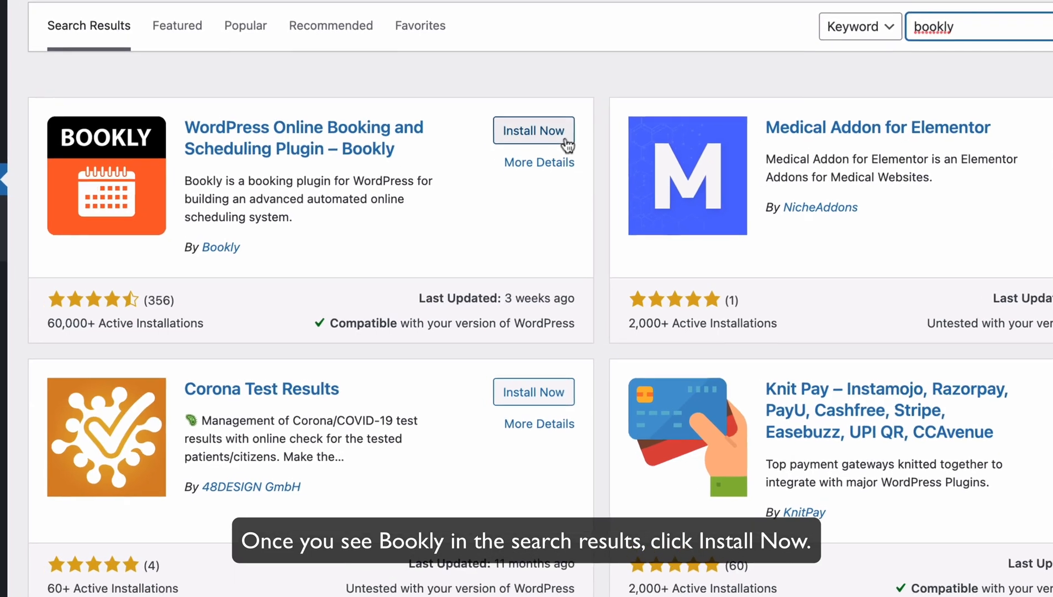
pyautogui.click(534, 130)
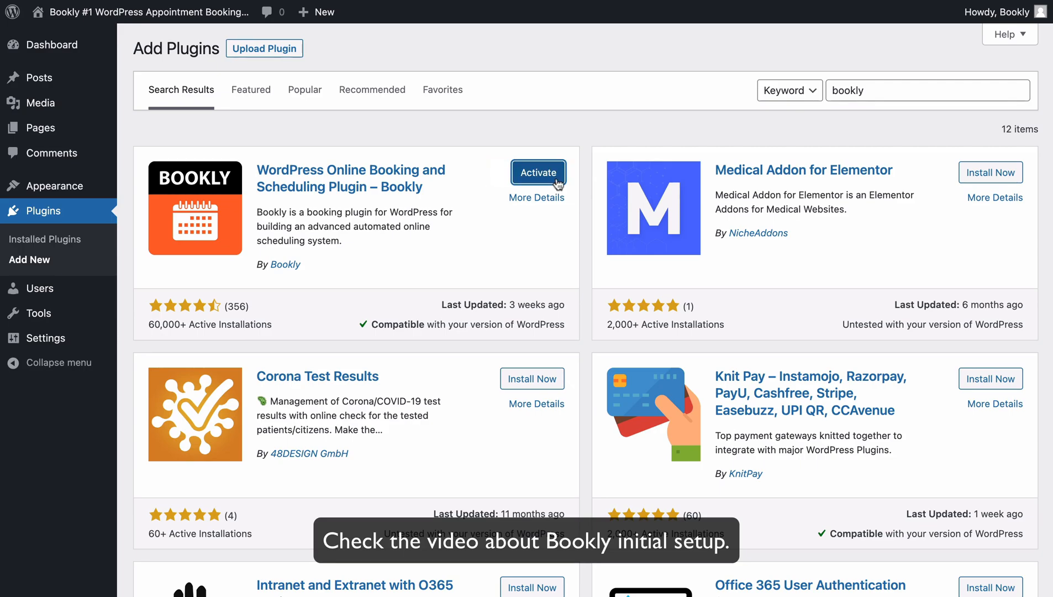
pyautogui.click(537, 172)
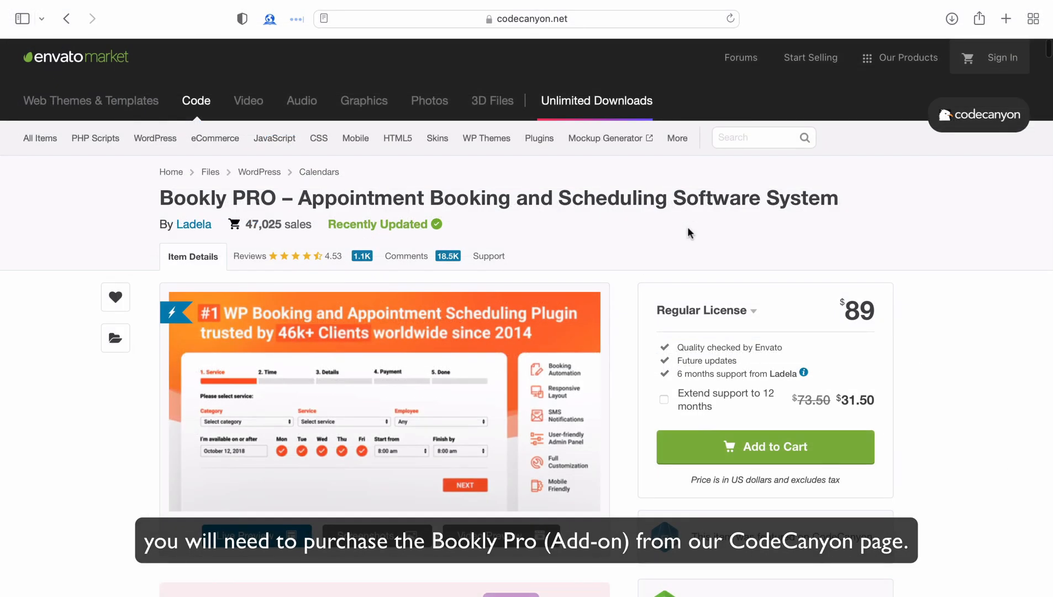
# - Scroll down through the Bookly PRO item details on CodeCanyon
pyautogui.scroll(-3)
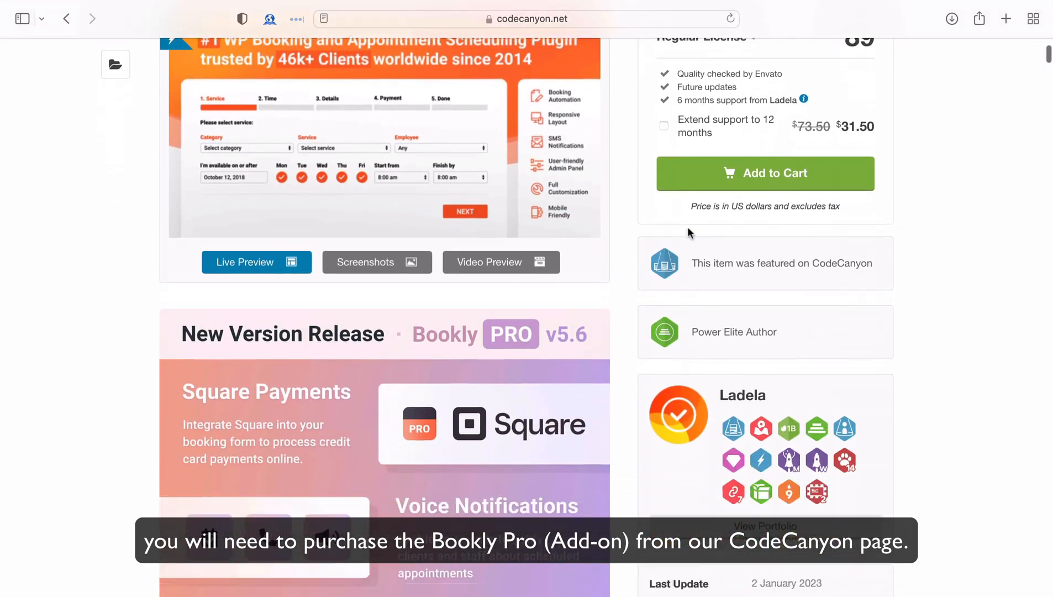
pyautogui.scroll(-3)
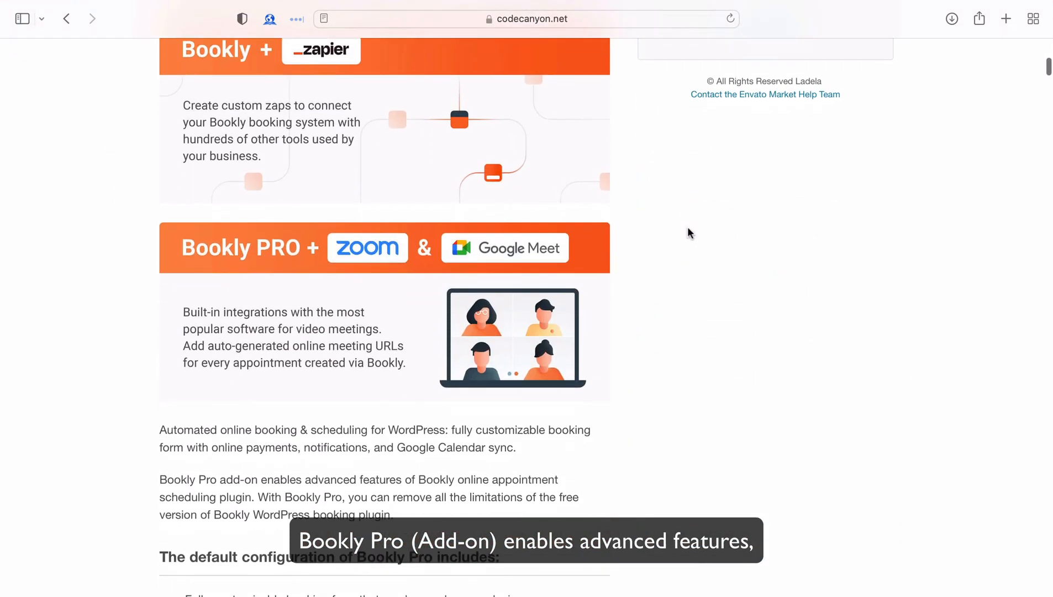
pyautogui.scroll(-3)
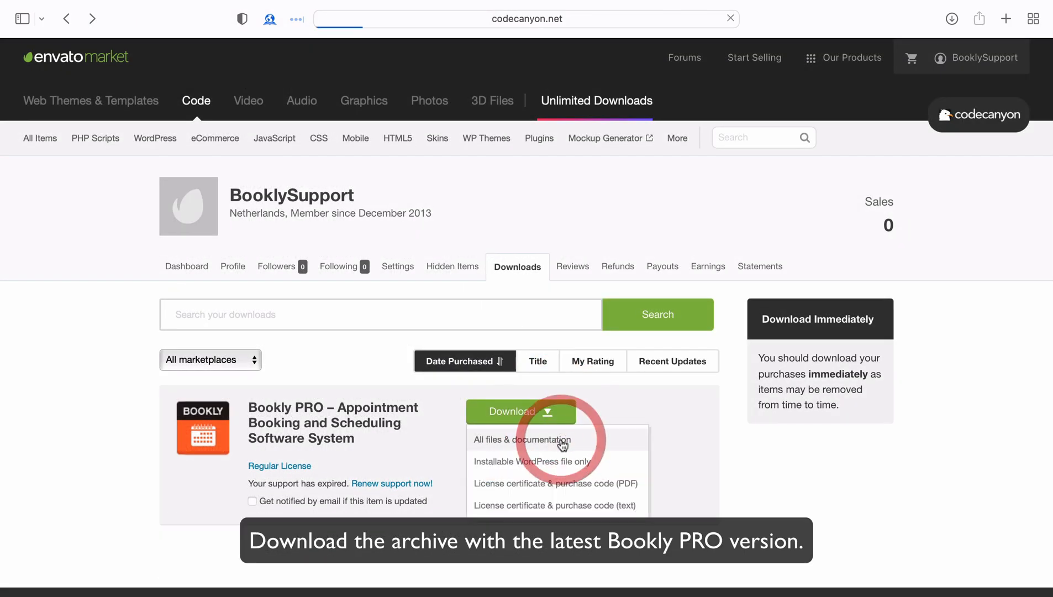
# - Download Bookly PRO's All files & documentation package from the account Downloads list
pyautogui.click(522, 440)
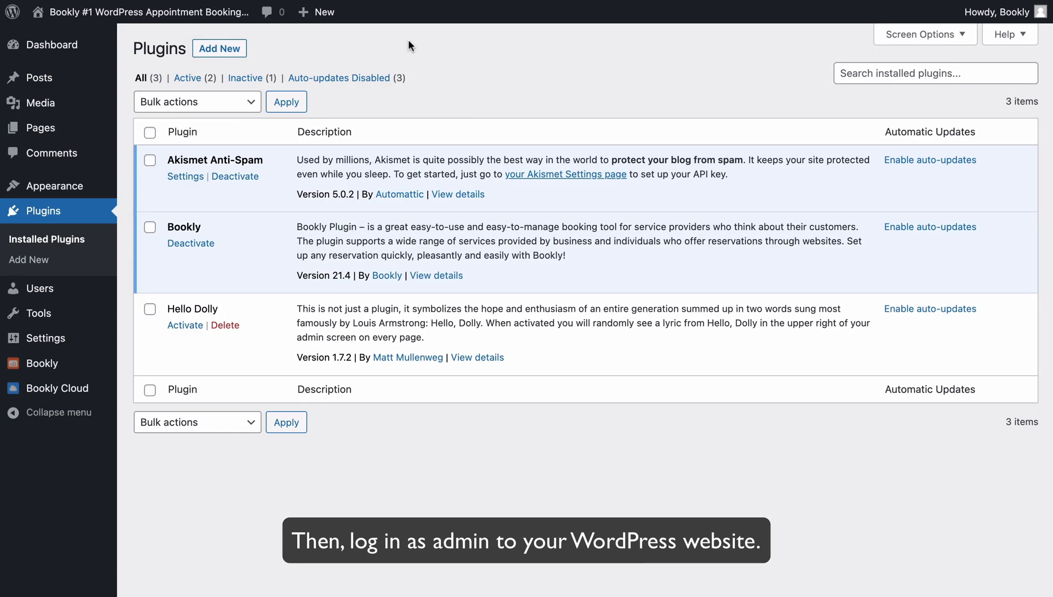
# - Choose bookly-addon-pro.zip as the plugin file to upload
pyautogui.click(218, 48)
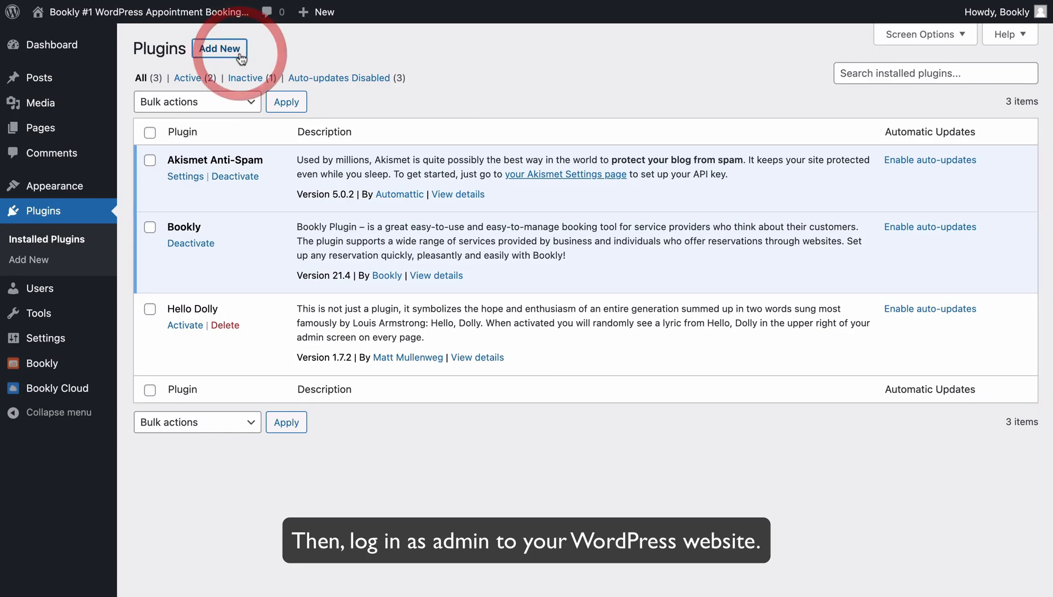
pyautogui.click(219, 49)
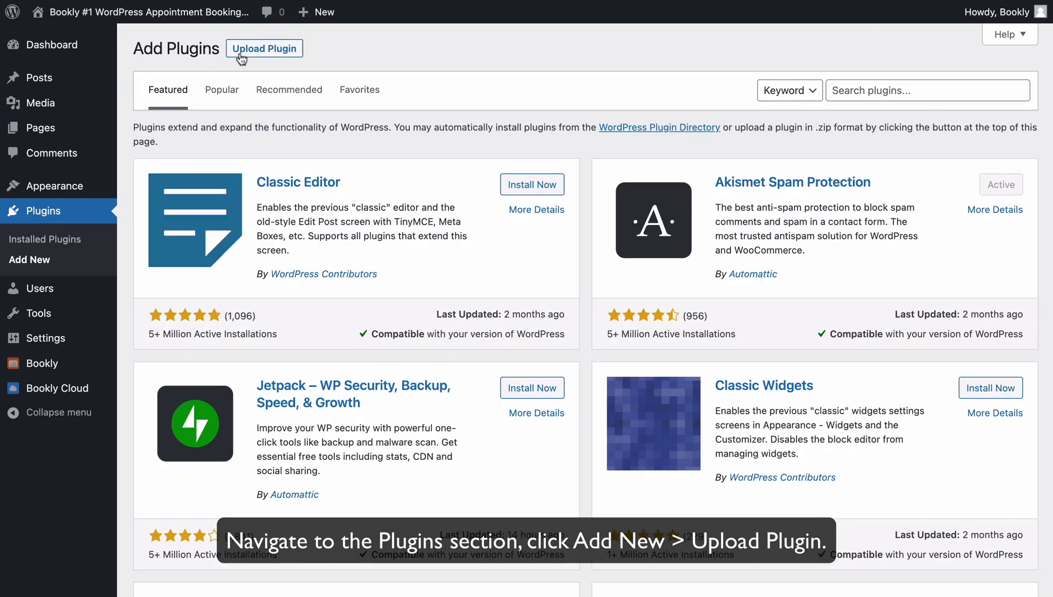
pyautogui.click(264, 49)
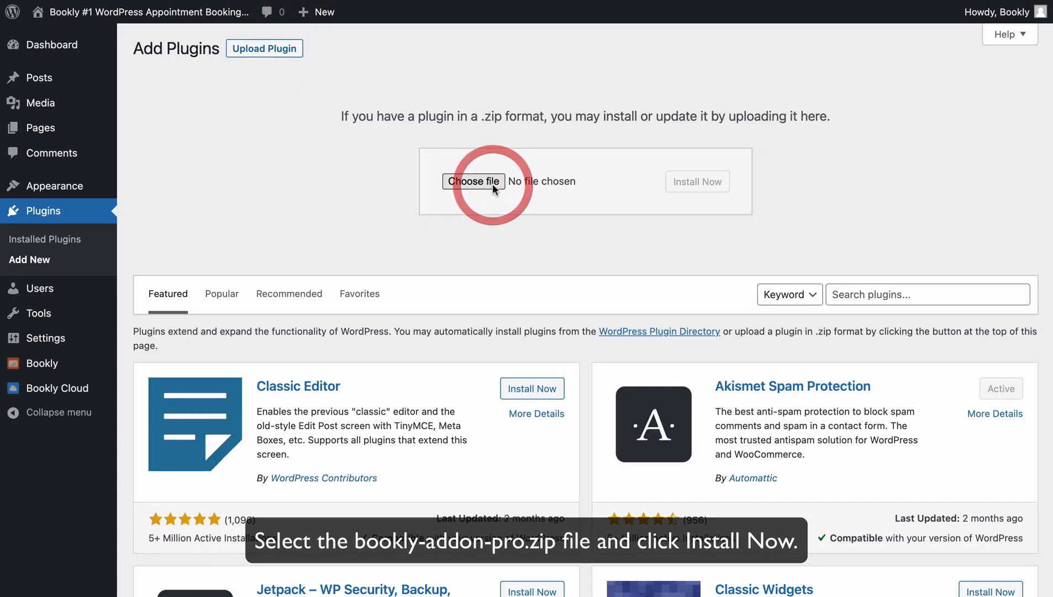
pyautogui.click(473, 181)
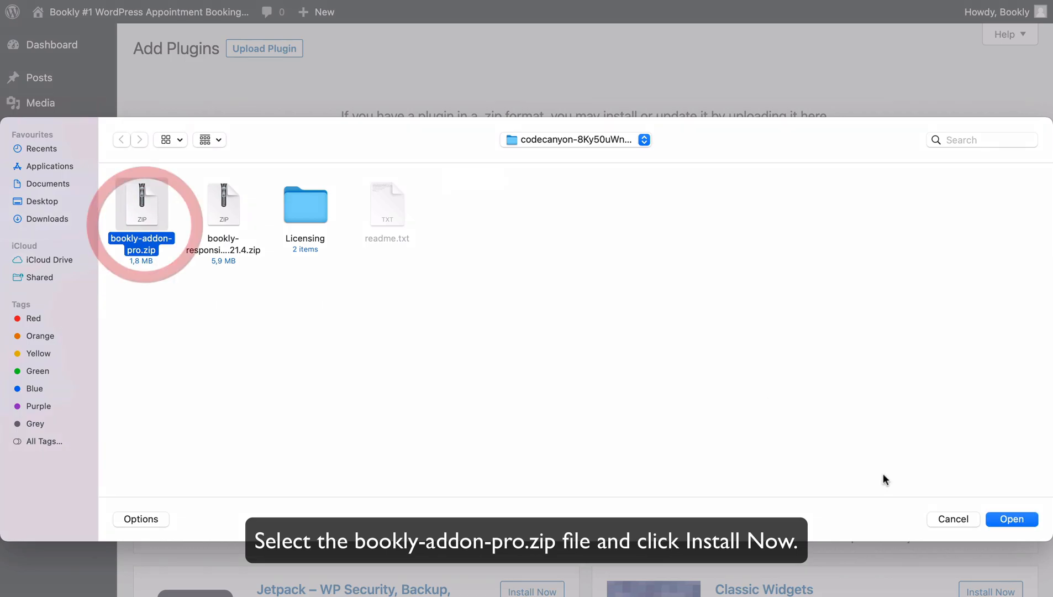
pyautogui.click(1010, 518)
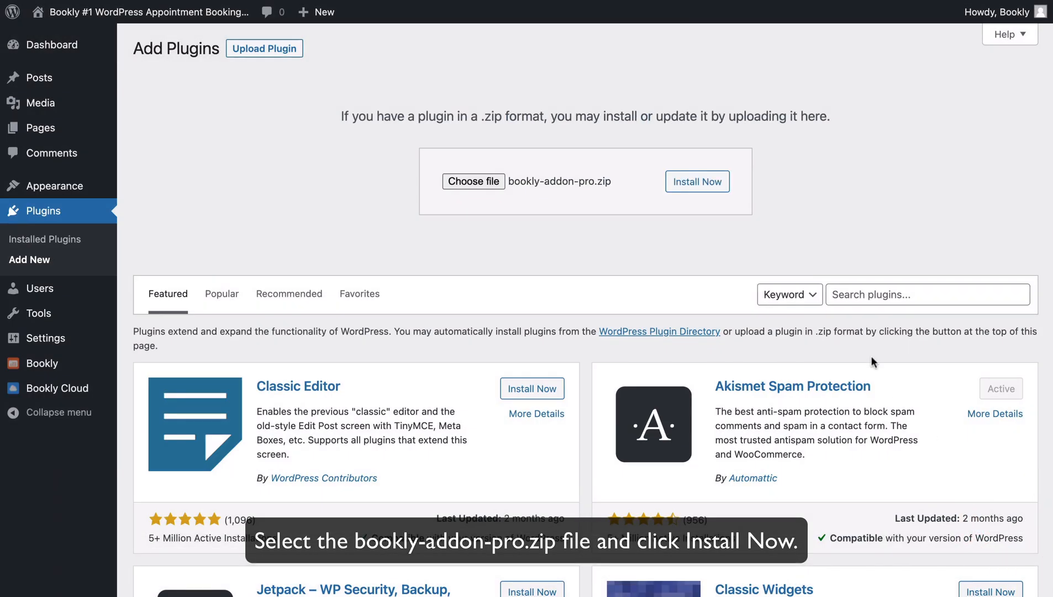
# - Install and activate the Bookly Pro add-on, then go to the Purchase Code entry
pyautogui.click(698, 181)
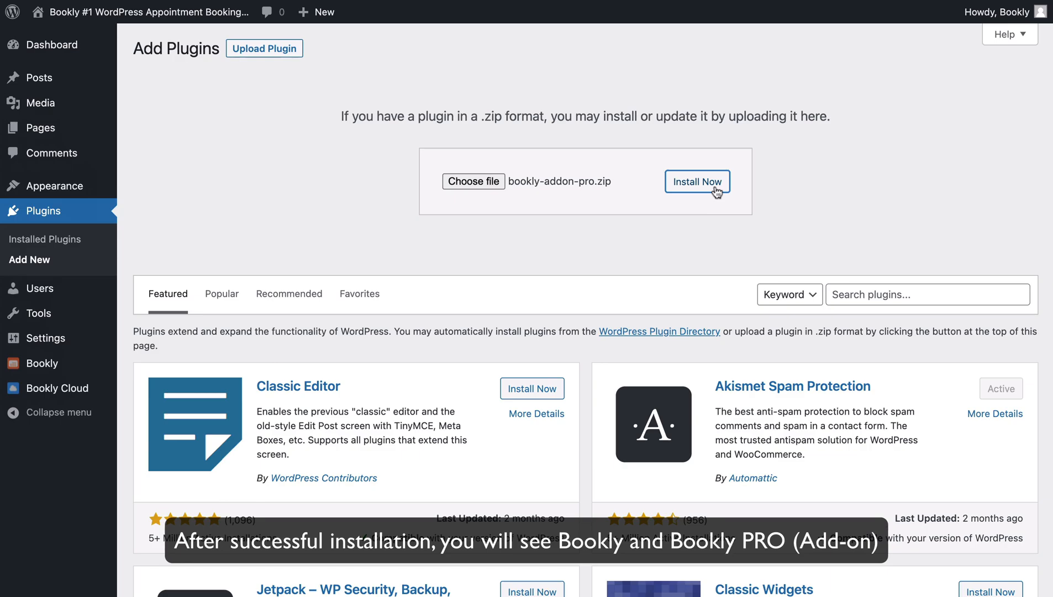
pyautogui.click(697, 181)
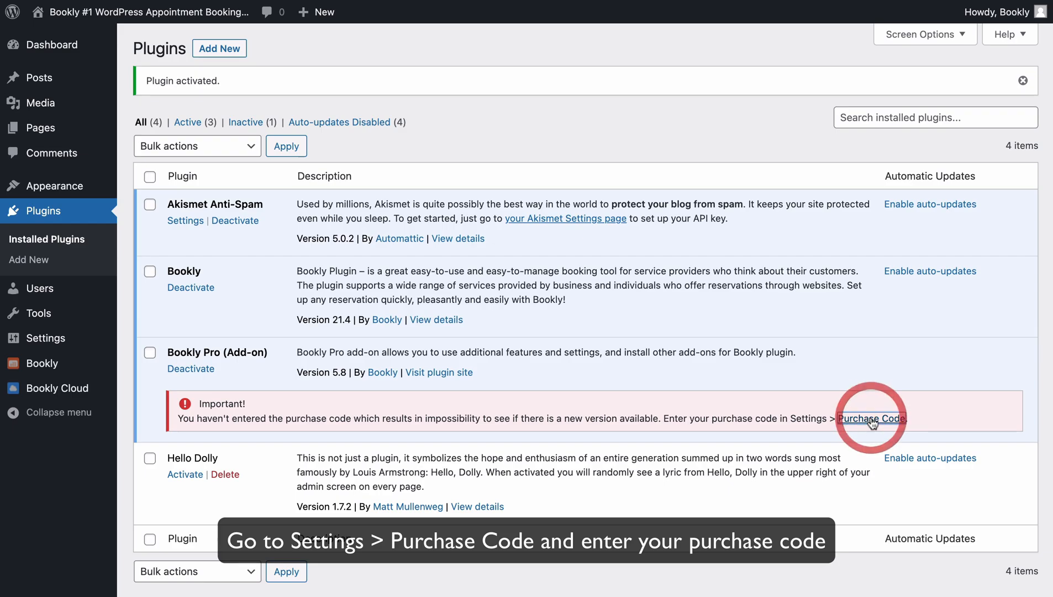
pyautogui.click(870, 417)
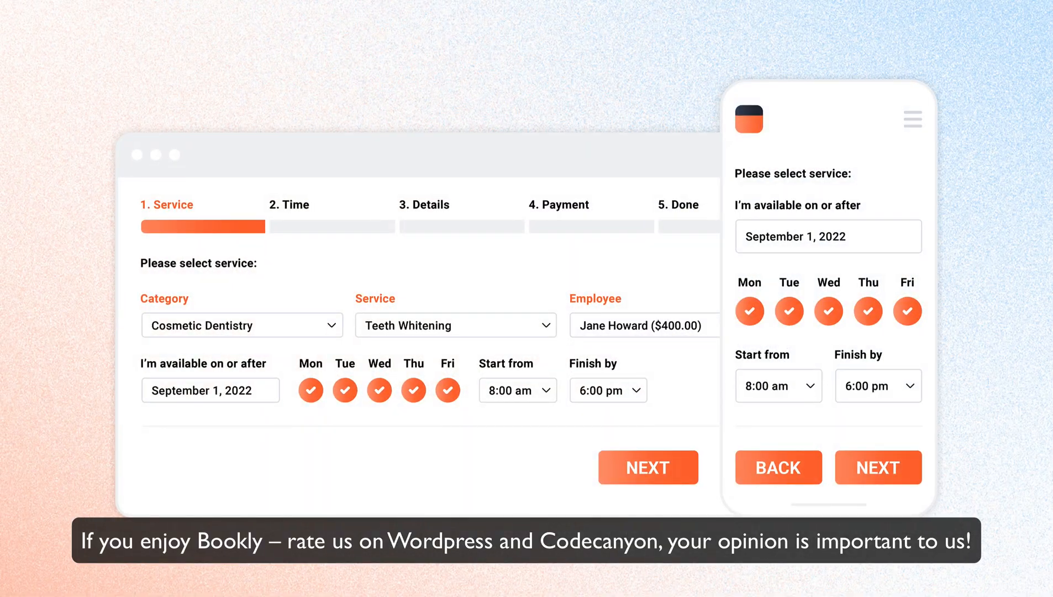
pyautogui.click(646, 467)
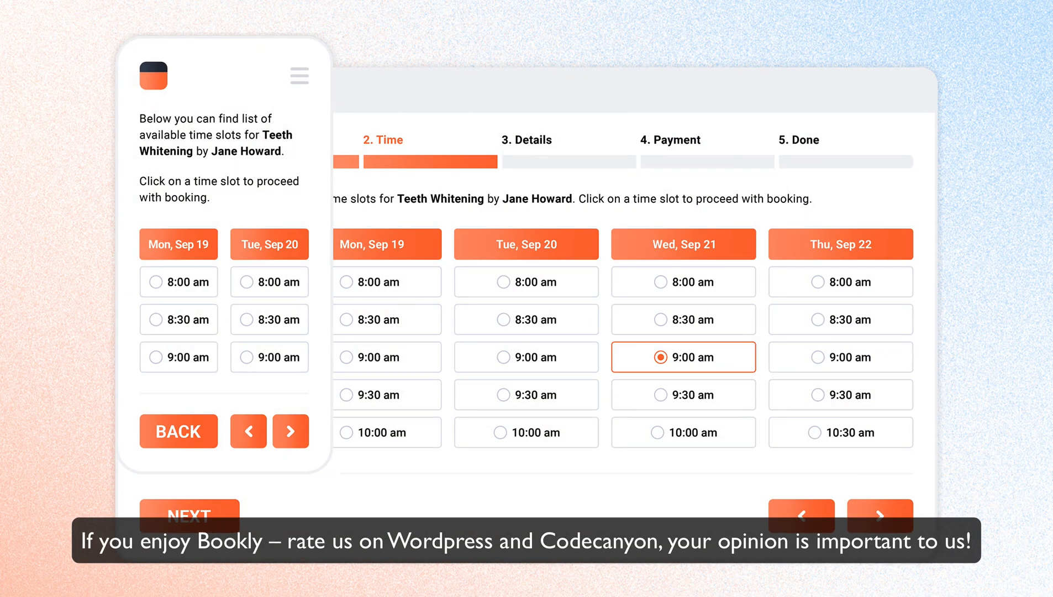